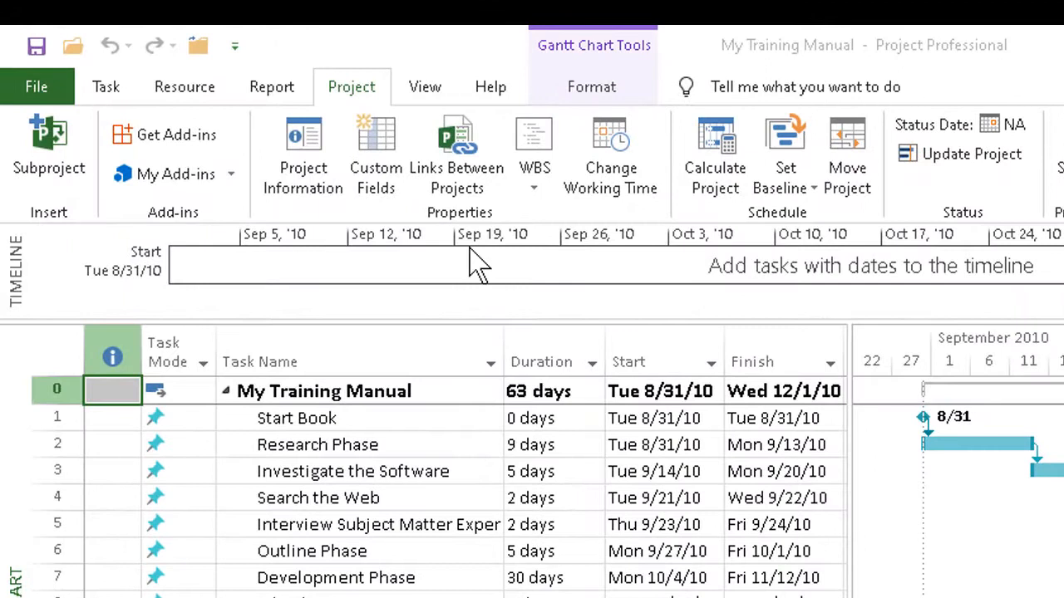
mouse_move(330, 133)
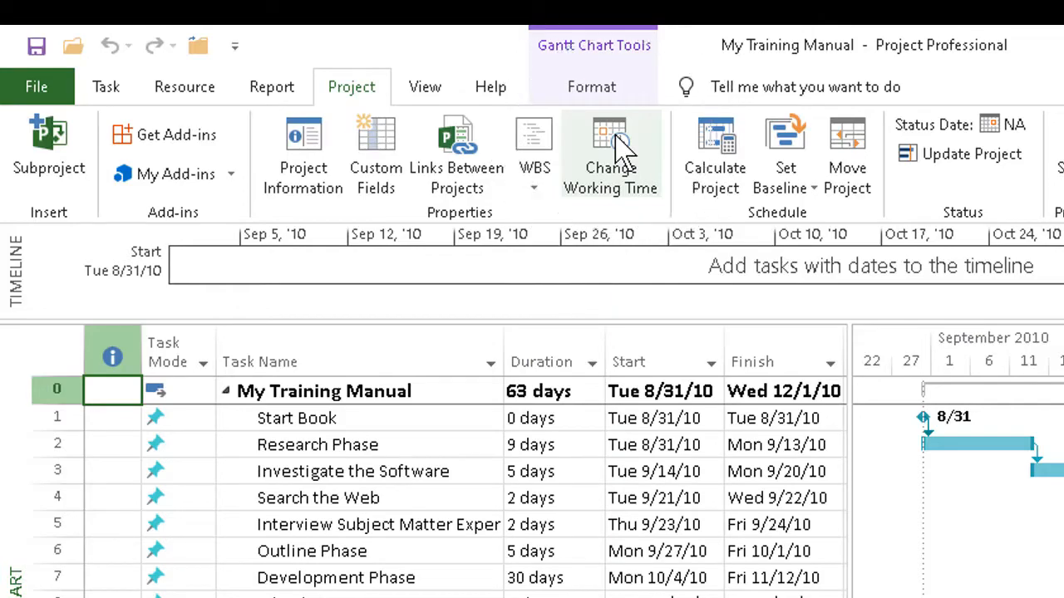
Step: Review the current project's working time, checking its work weeks and holiday exceptions
left_click(610, 153)
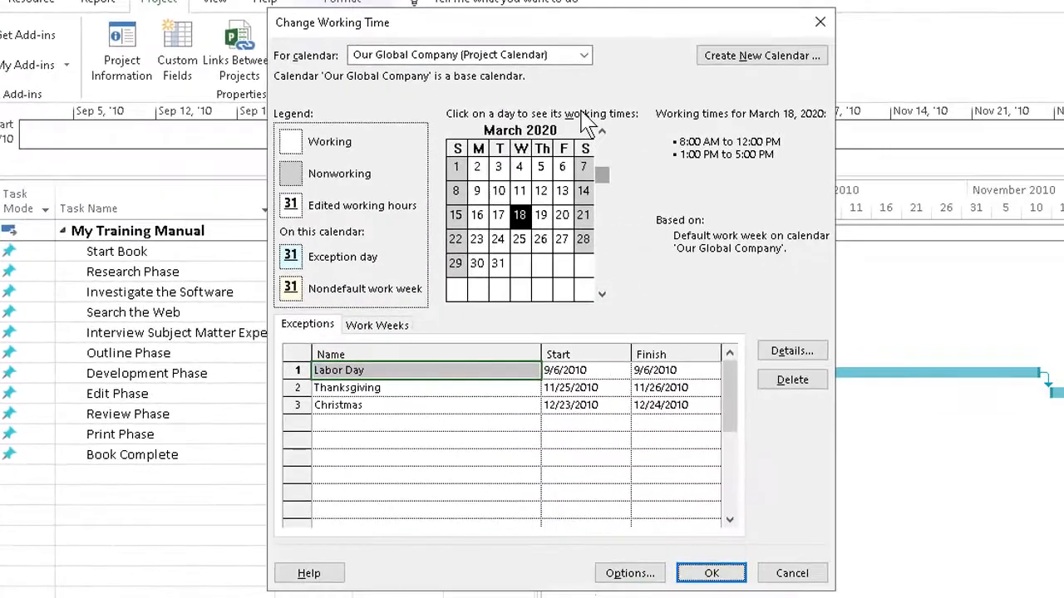
mouse_move(555, 79)
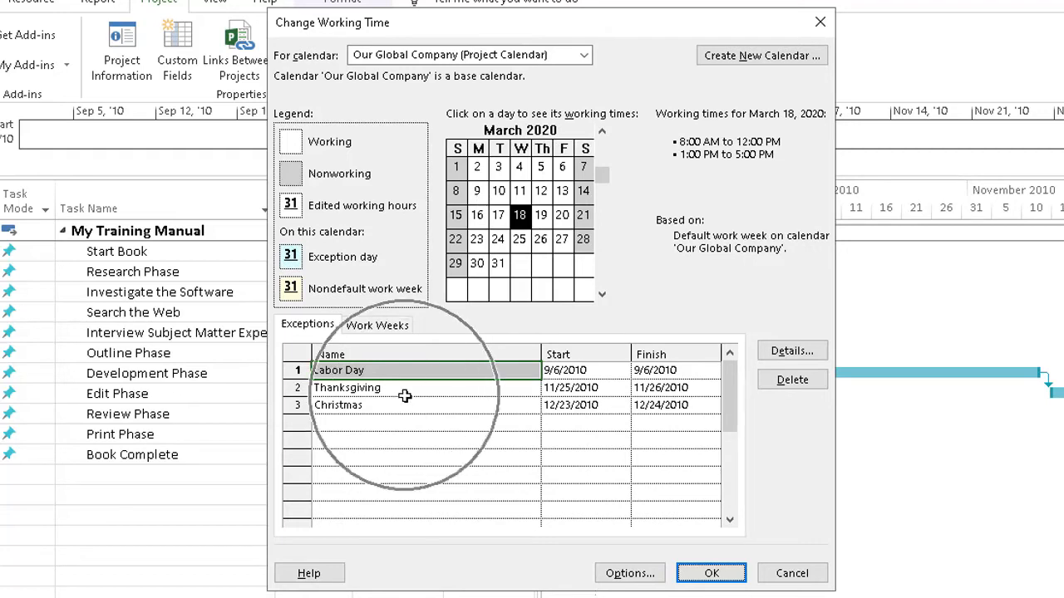
left_click(376, 324)
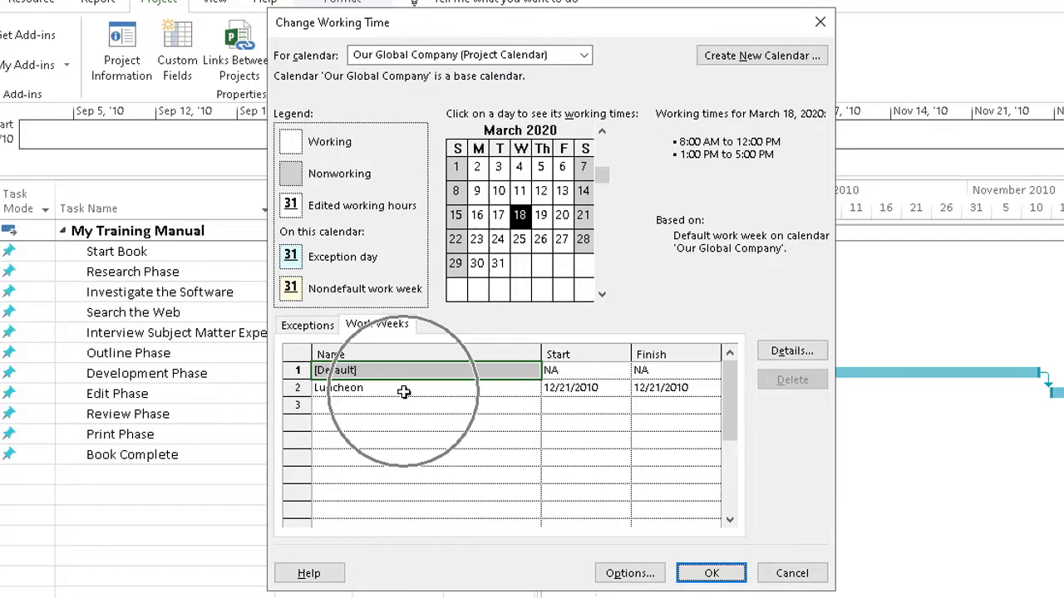
left_click(306, 324)
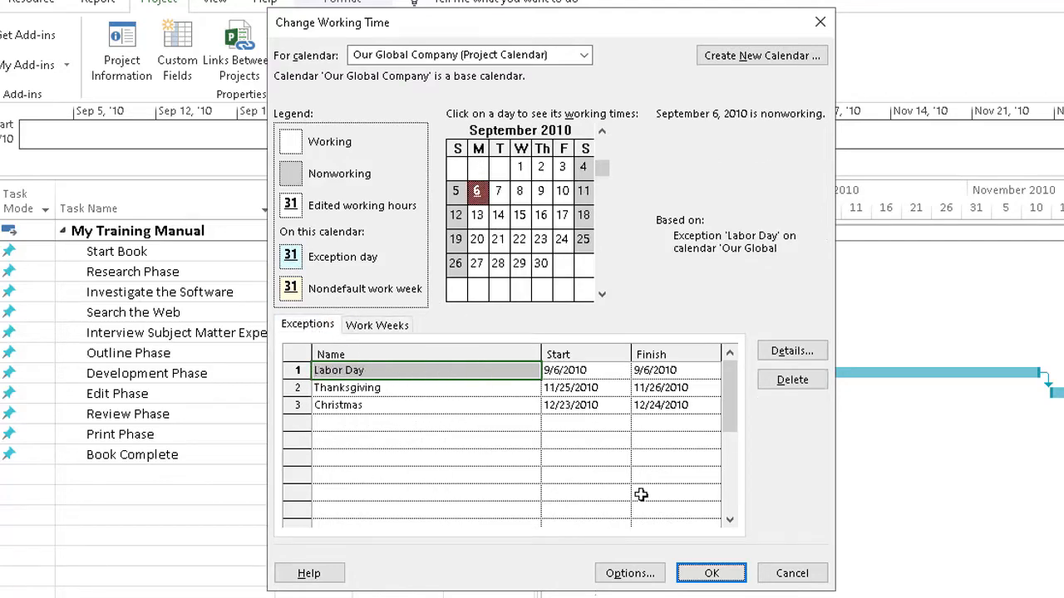
mouse_move(752, 569)
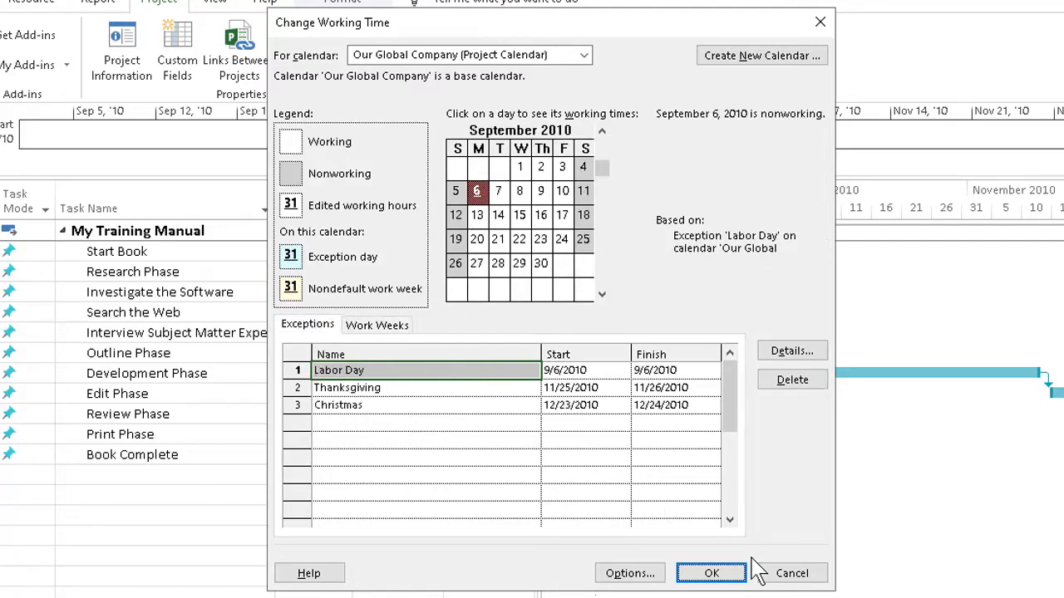
left_click(711, 571)
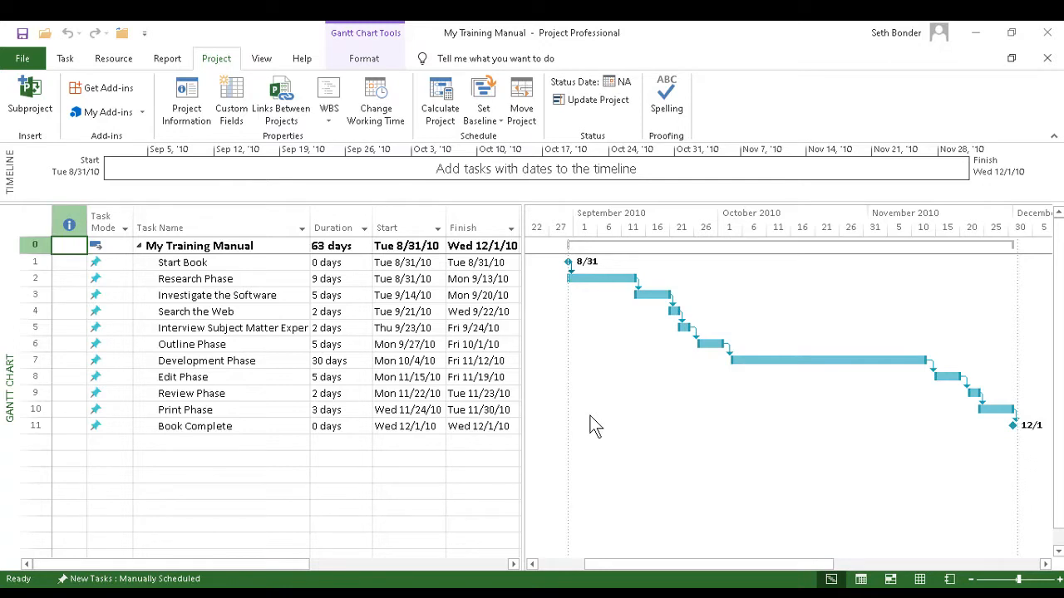
mouse_move(152, 108)
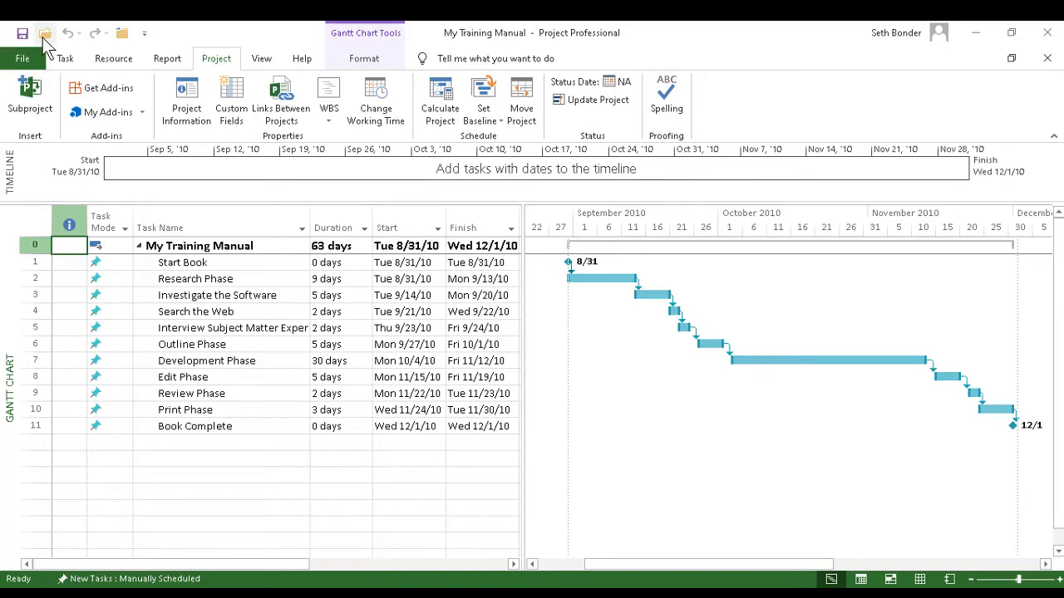
Step: Open the My New Workspace project from the Solution folder
left_click(43, 34)
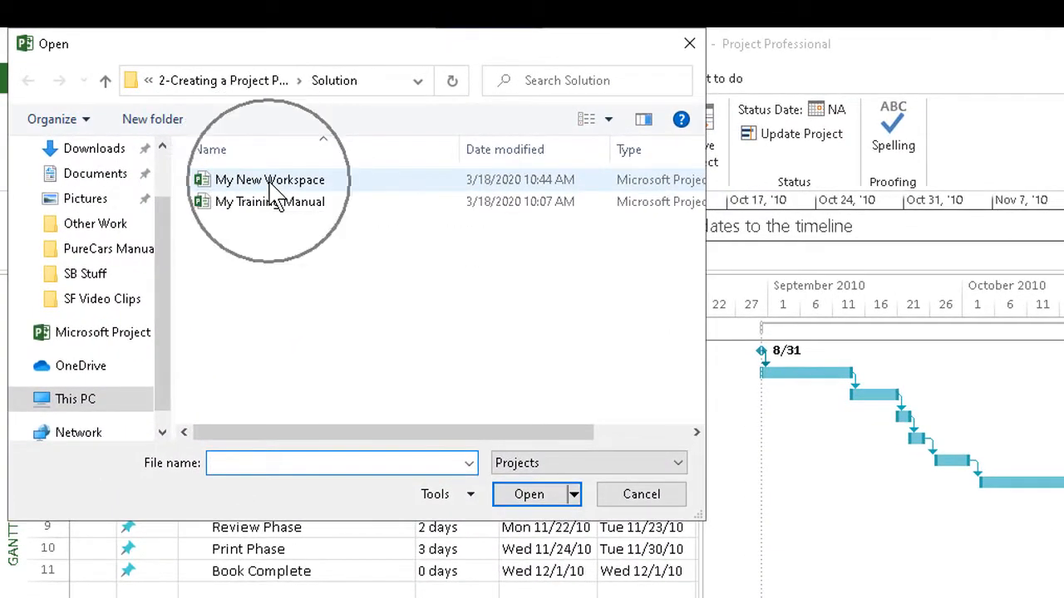
double_click(269, 179)
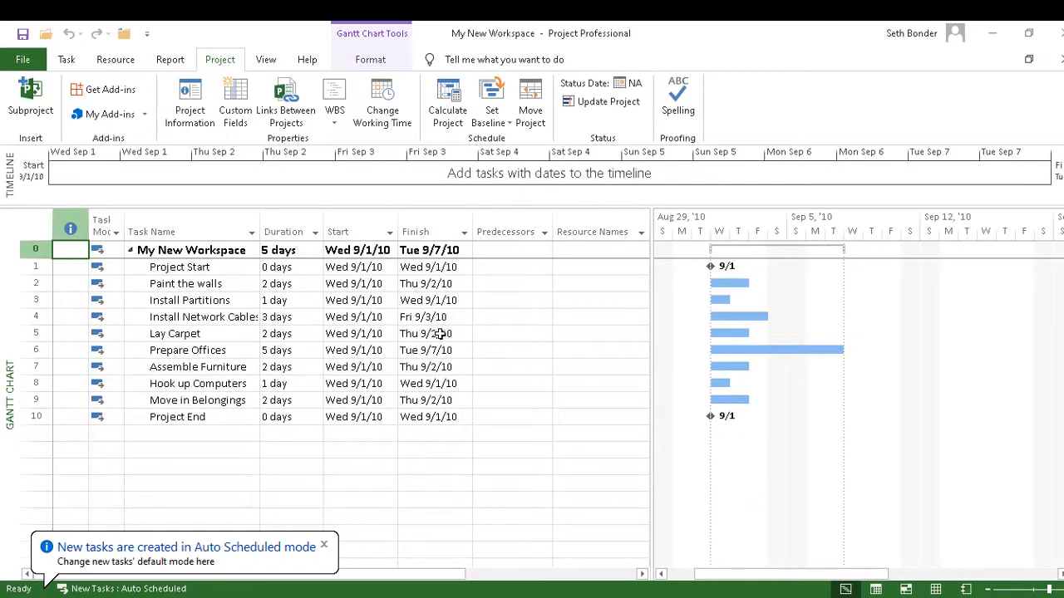
mouse_move(442, 334)
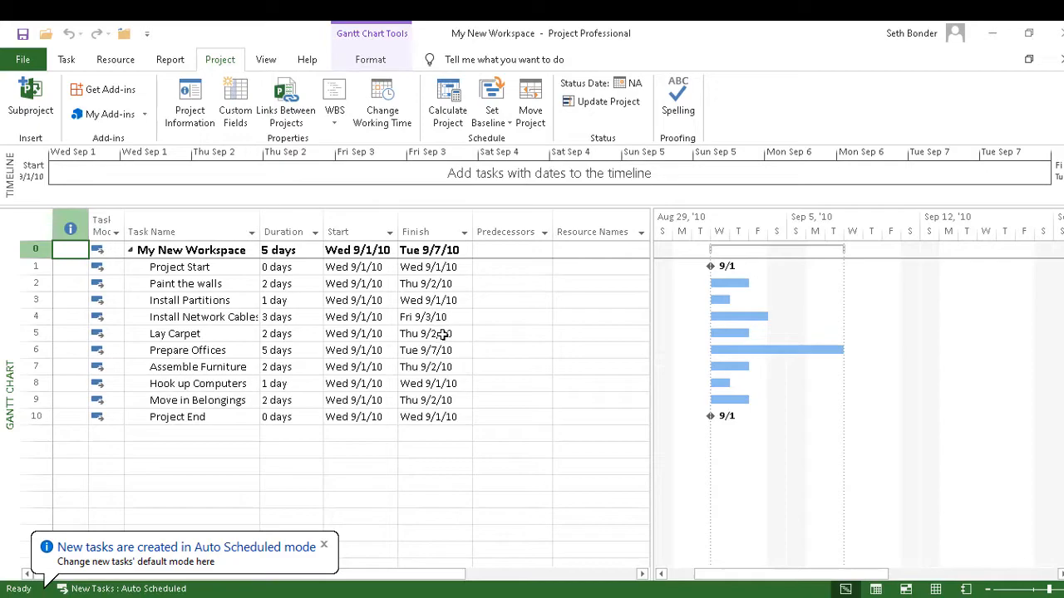
Step: Reach the Organizer through More Views under the resource views list
left_click(266, 60)
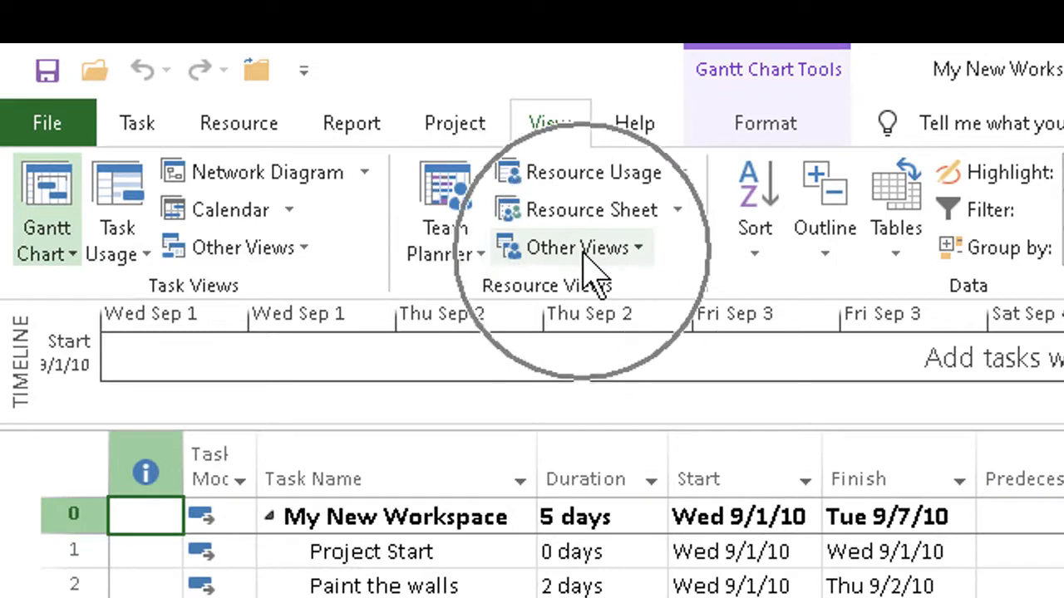
left_click(578, 248)
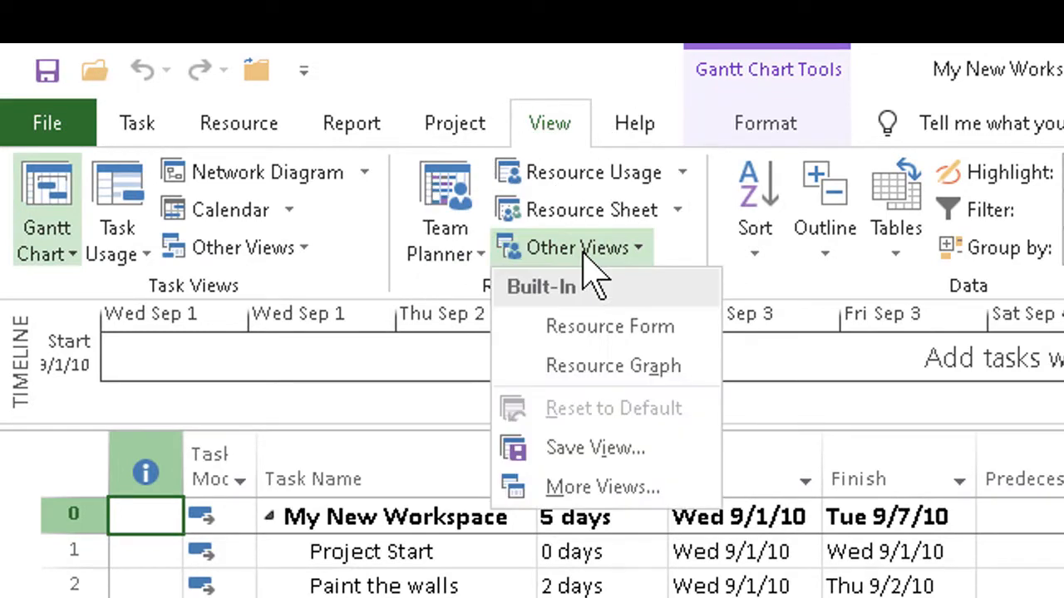
mouse_move(602, 487)
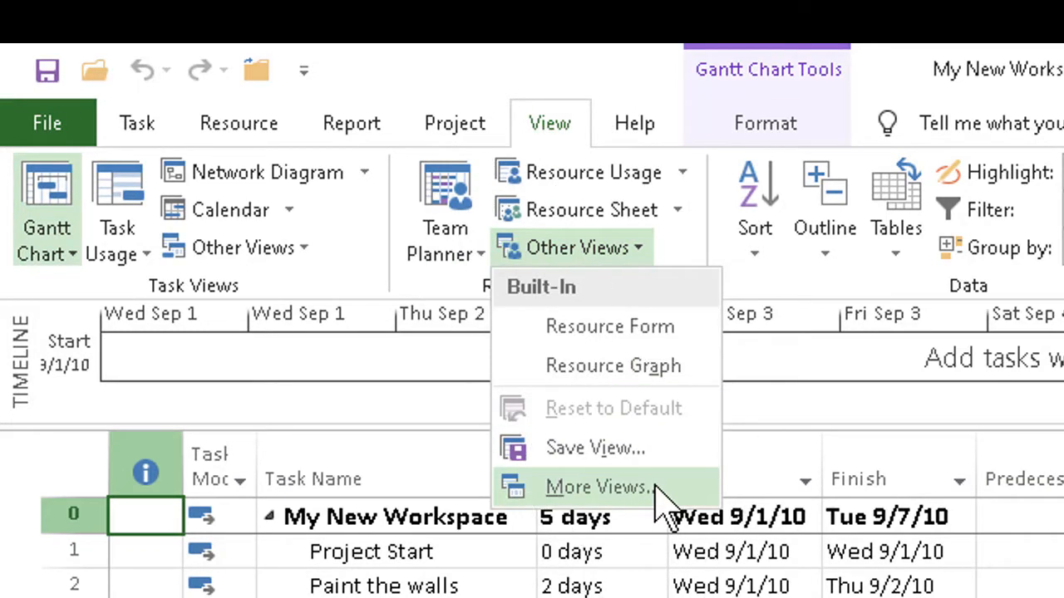
left_click(595, 487)
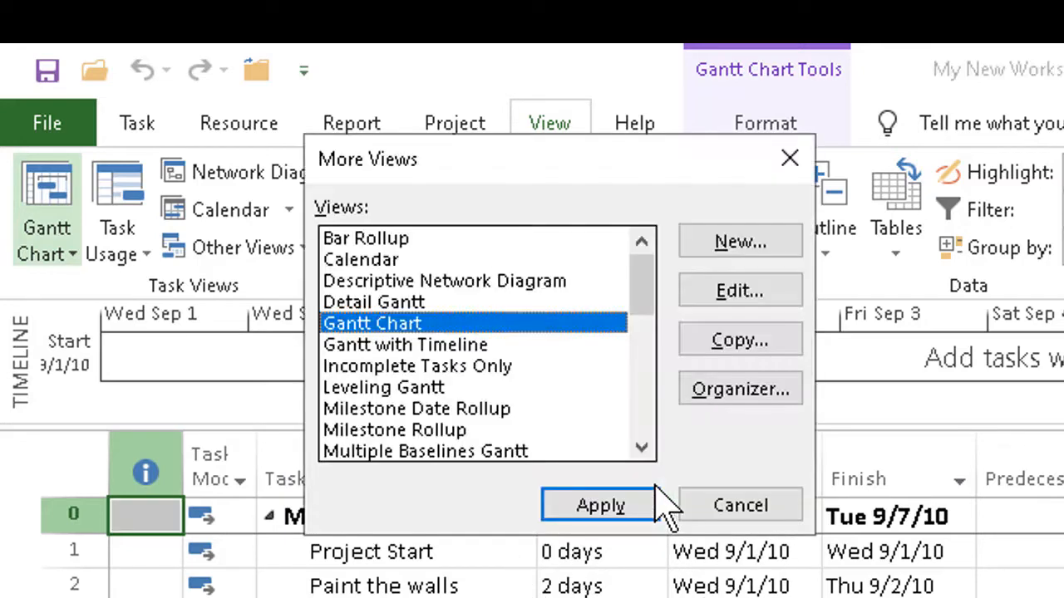
mouse_move(728, 452)
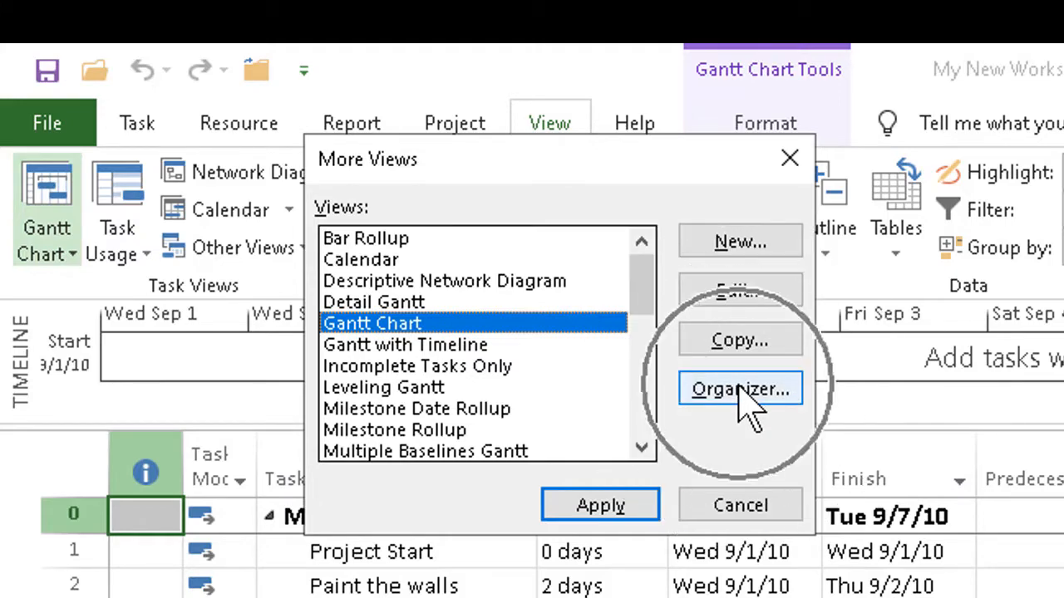
left_click(738, 389)
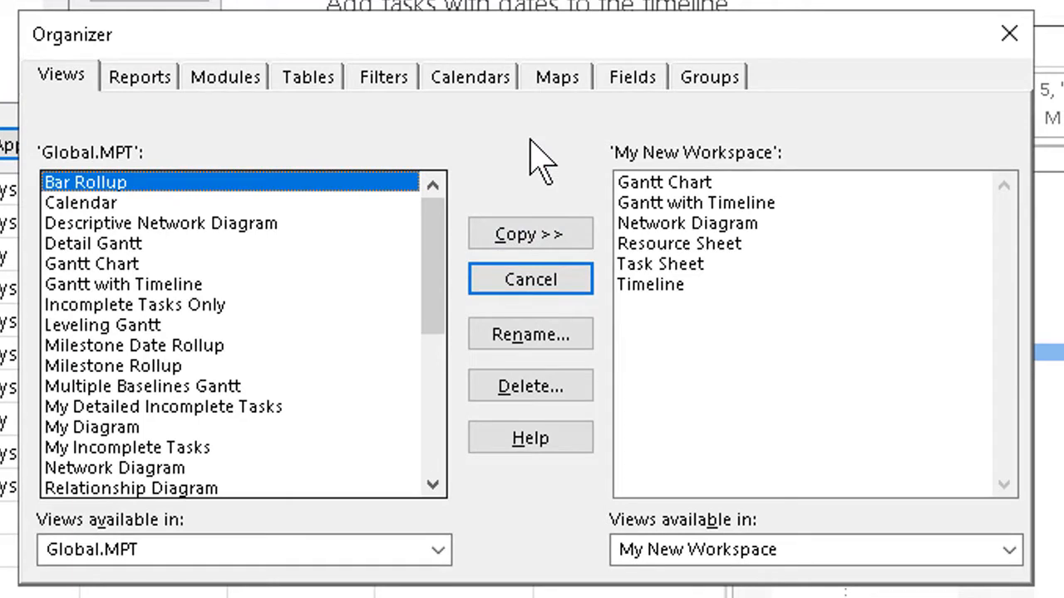
mouse_move(519, 565)
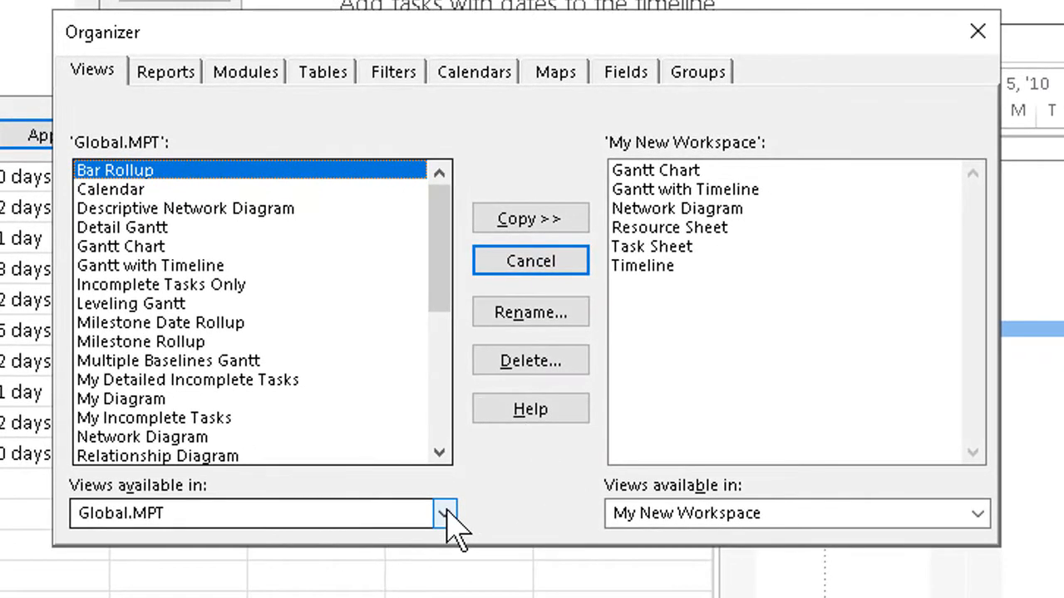
Step: Set My Training Manual as the Organizer's source project and compare calendars
left_click(444, 512)
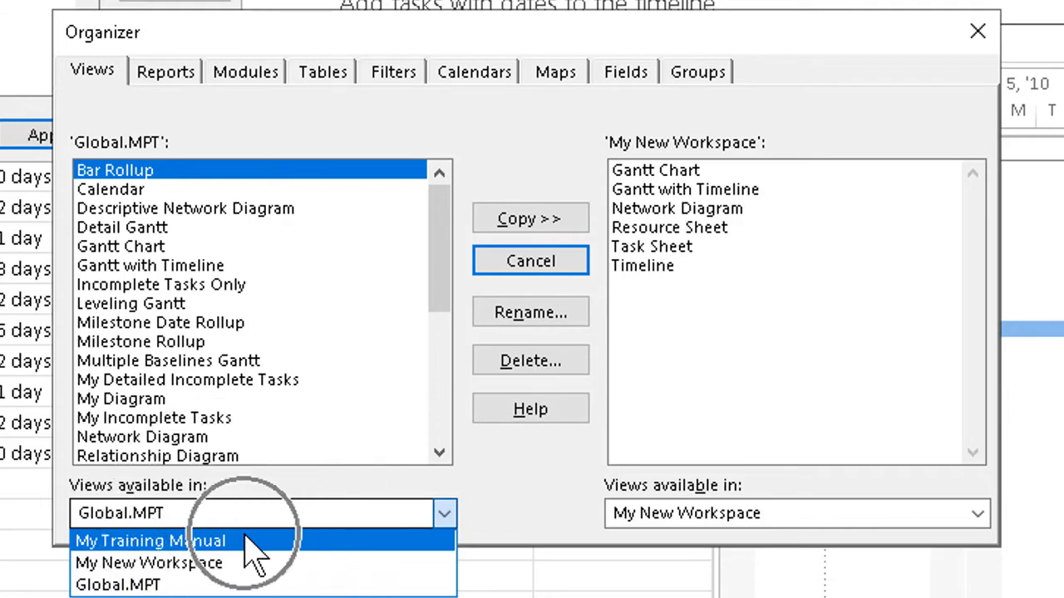
left_click(150, 542)
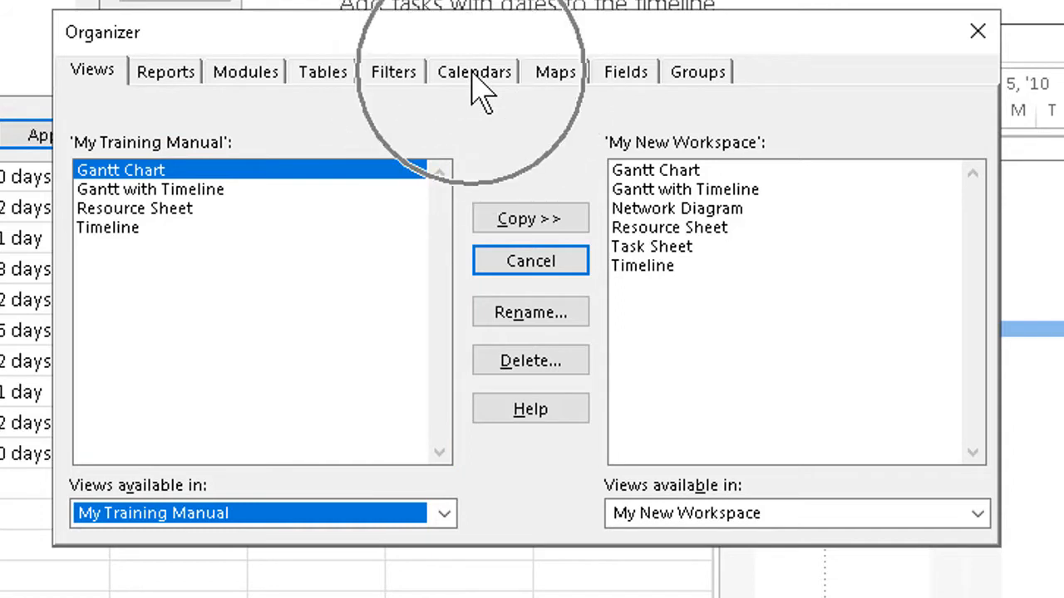
left_click(476, 71)
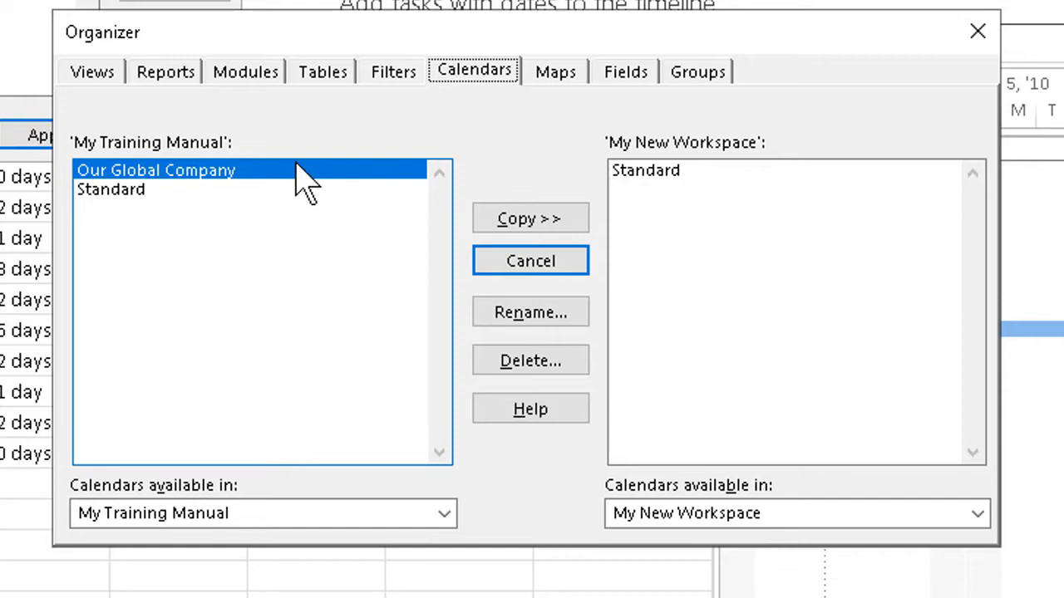
mouse_move(291, 182)
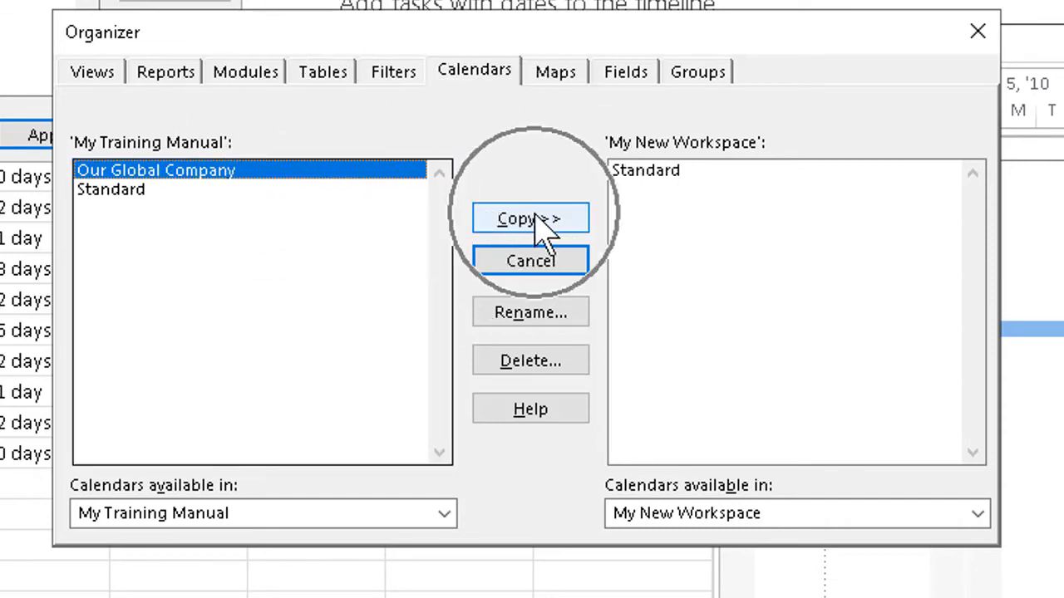
Step: Copy the Our Global Company calendar from My Training Manual into My New Workspace
left_click(531, 219)
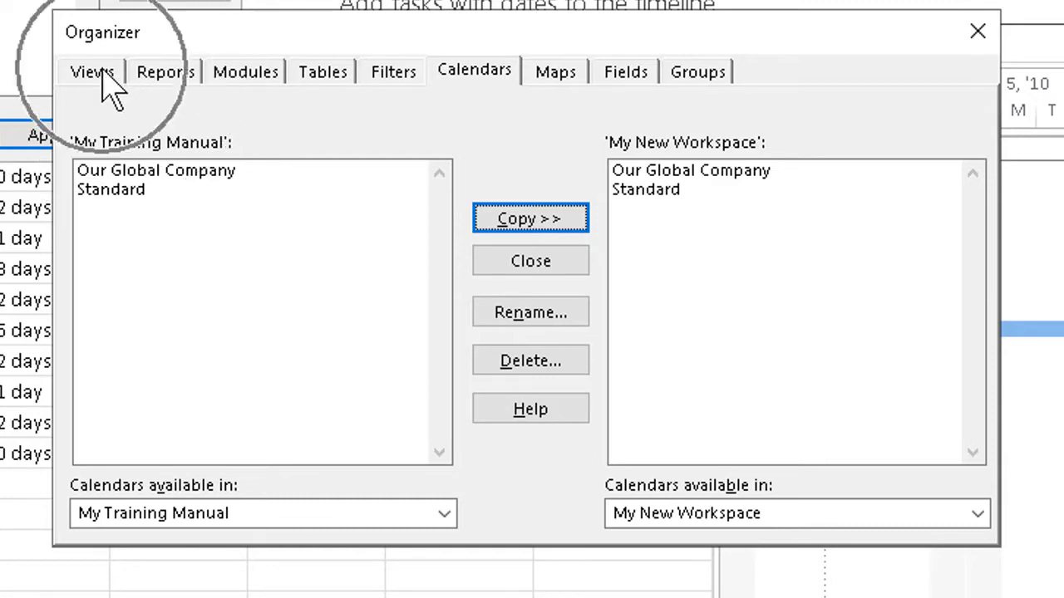
left_click(93, 70)
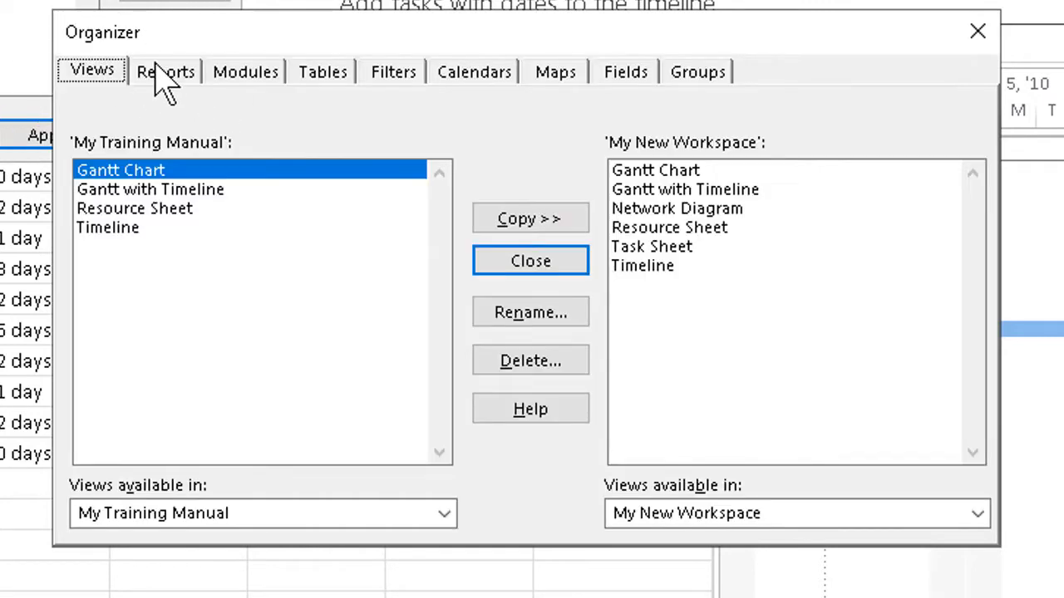
left_click(165, 71)
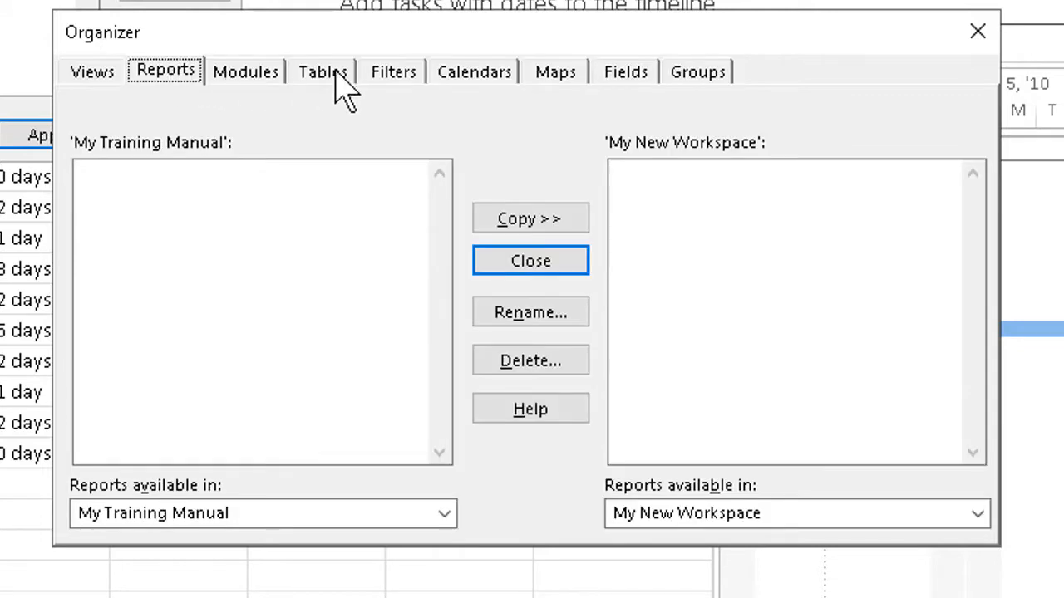
left_click(393, 72)
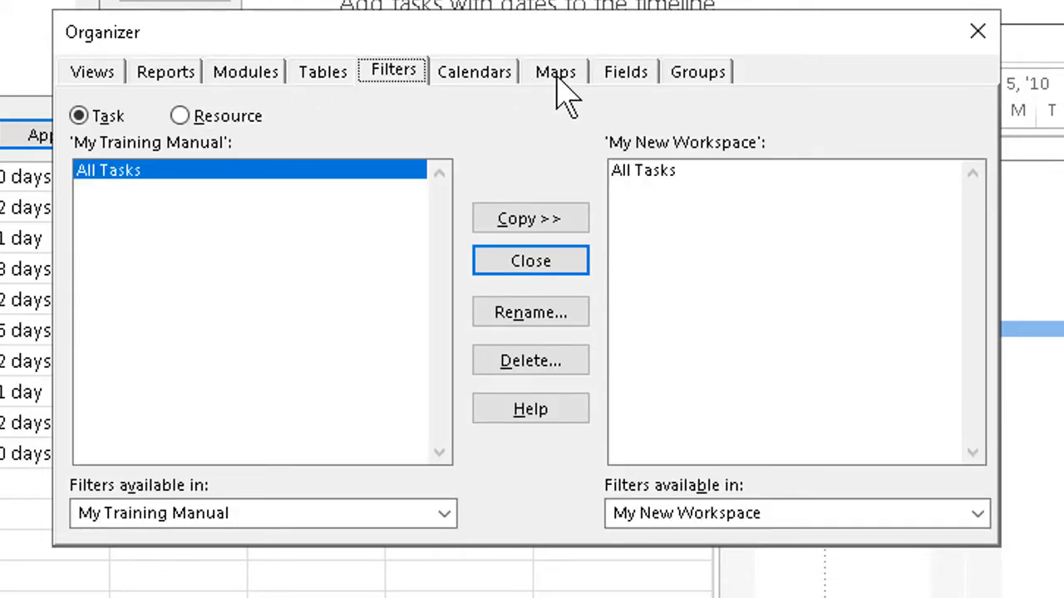
left_click(556, 71)
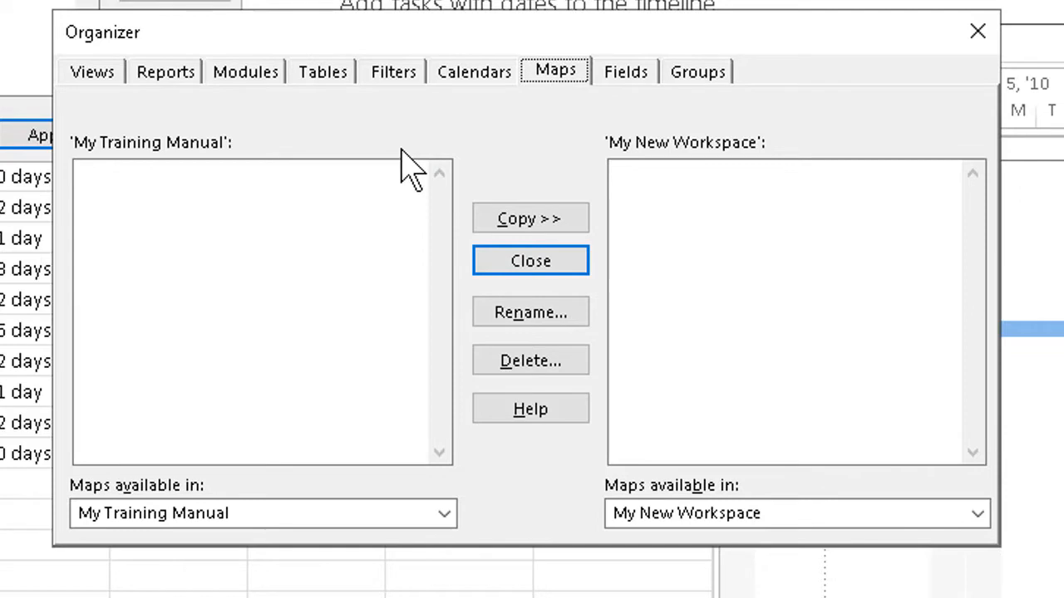
mouse_move(469, 91)
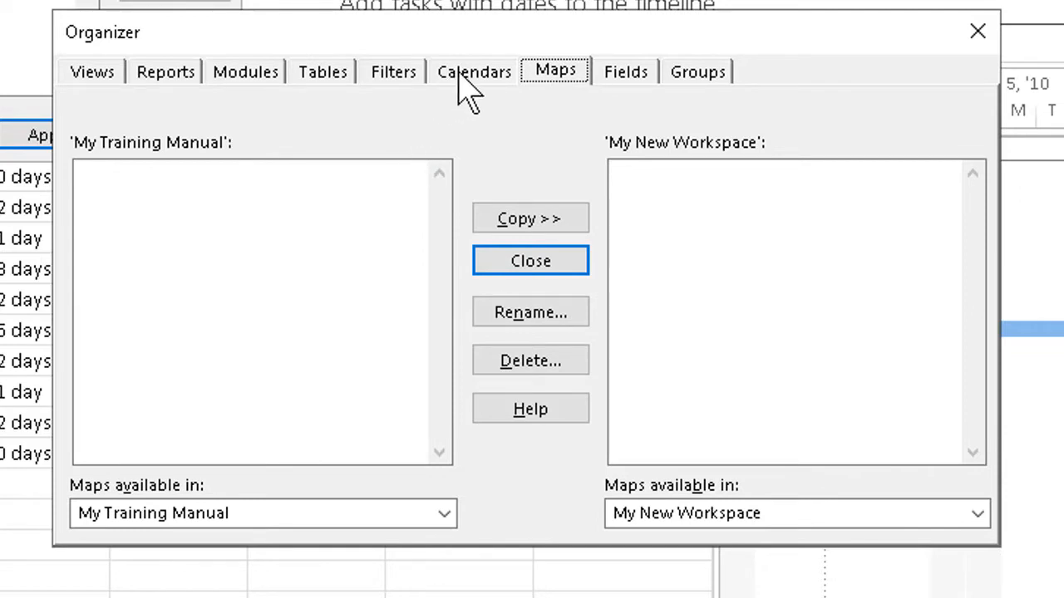
left_click(474, 70)
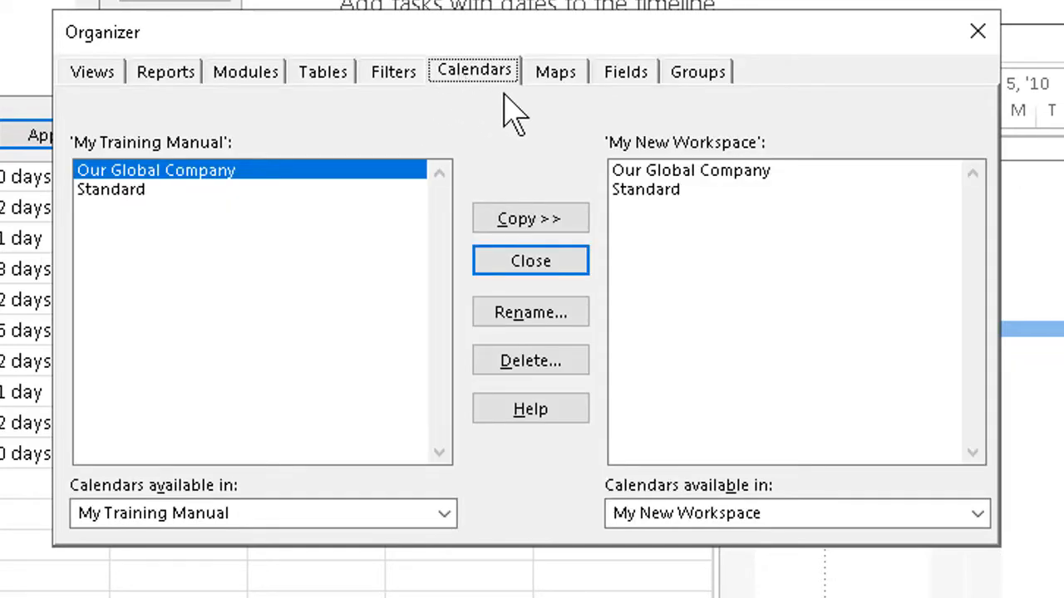
mouse_move(519, 158)
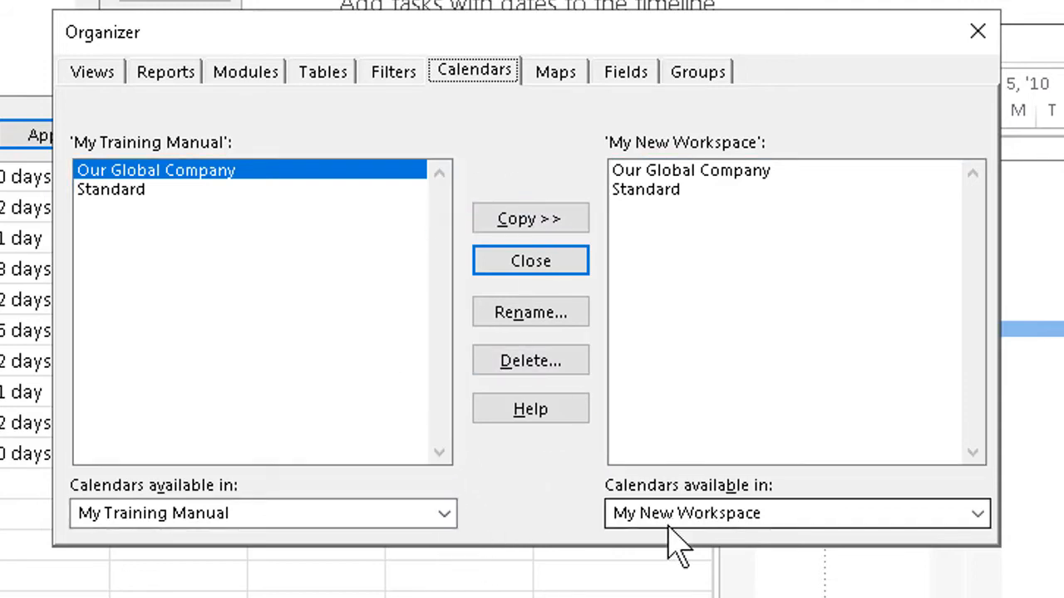
mouse_move(707, 536)
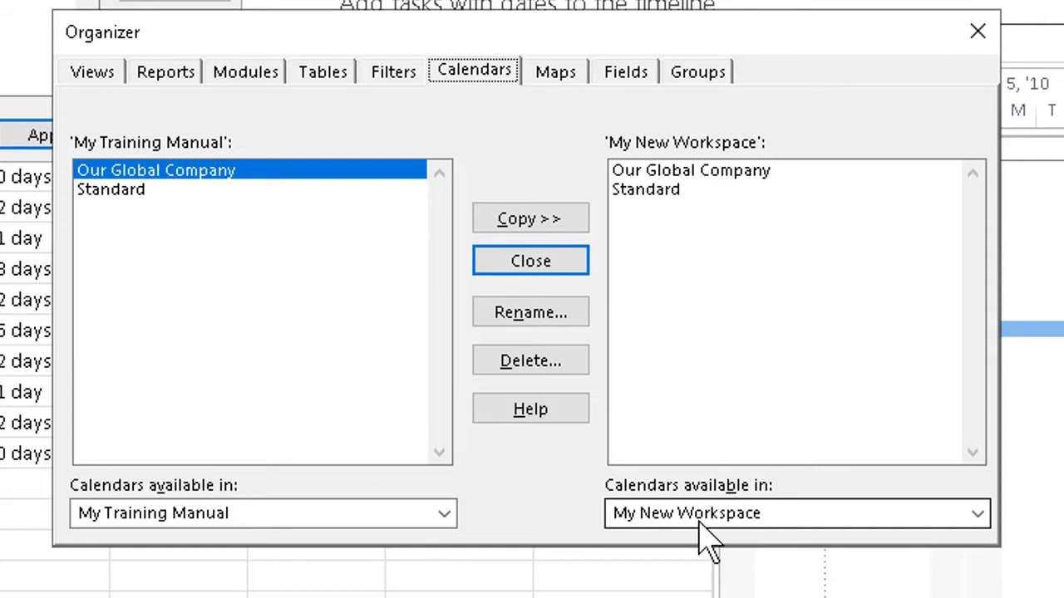
Step: Show Global.MPT's calendars (24 Hours, Night Shift, Standard) on the Organizer's right side
left_click(977, 512)
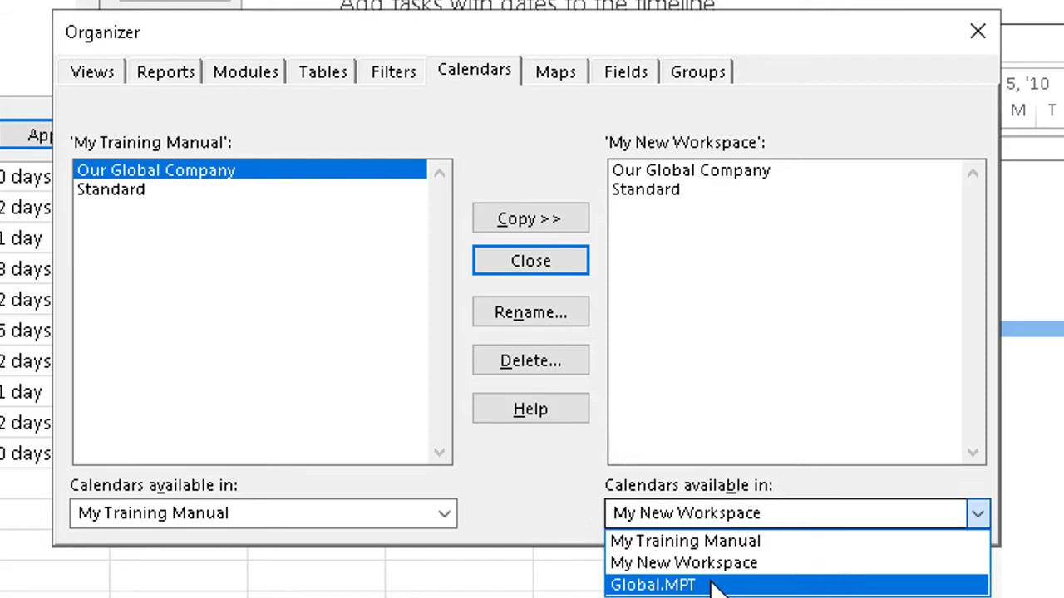
left_click(652, 586)
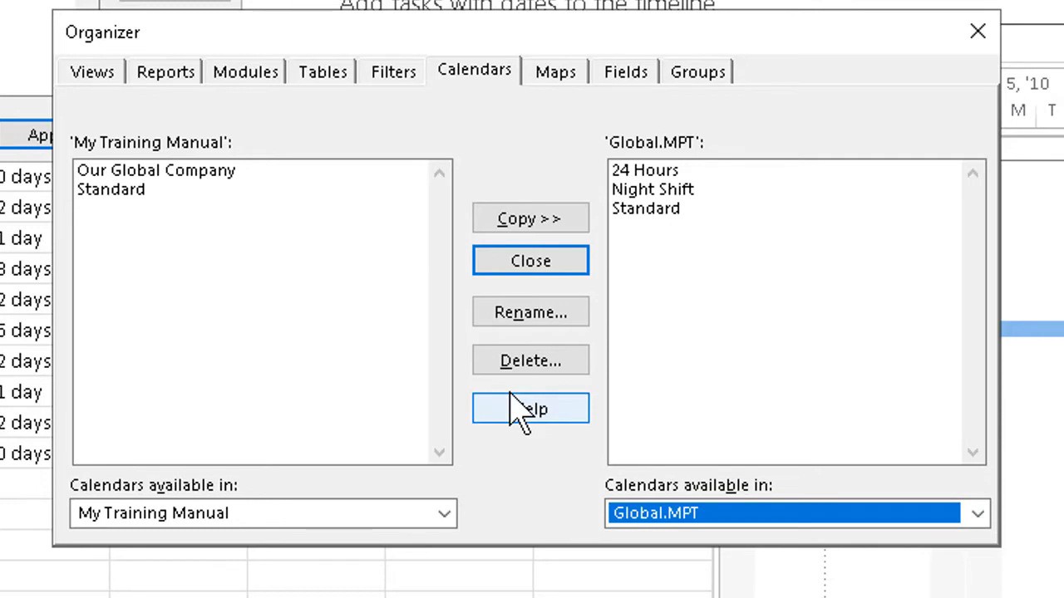
mouse_move(549, 473)
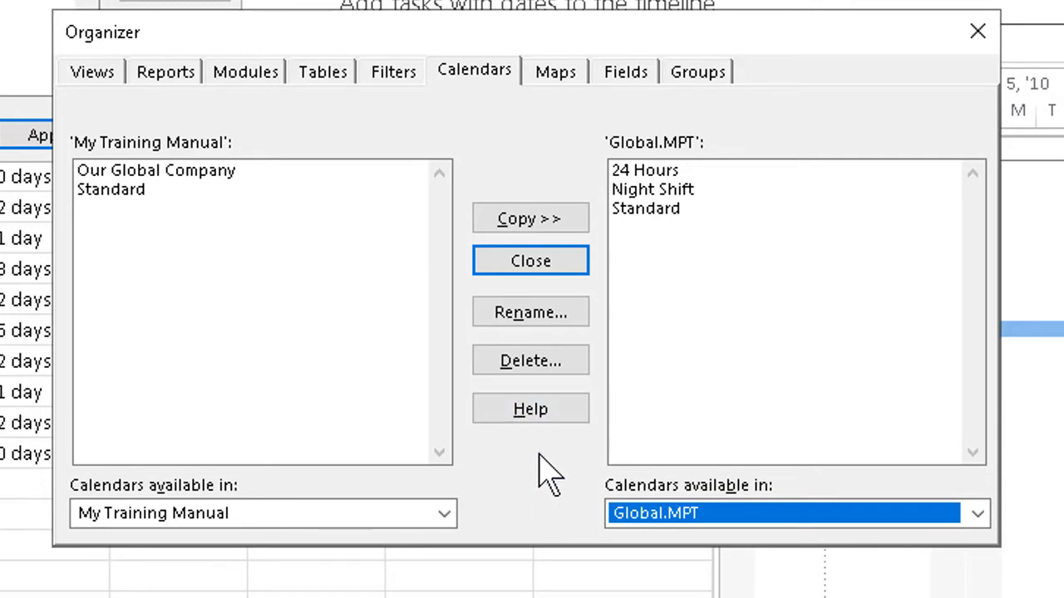
mouse_move(540, 473)
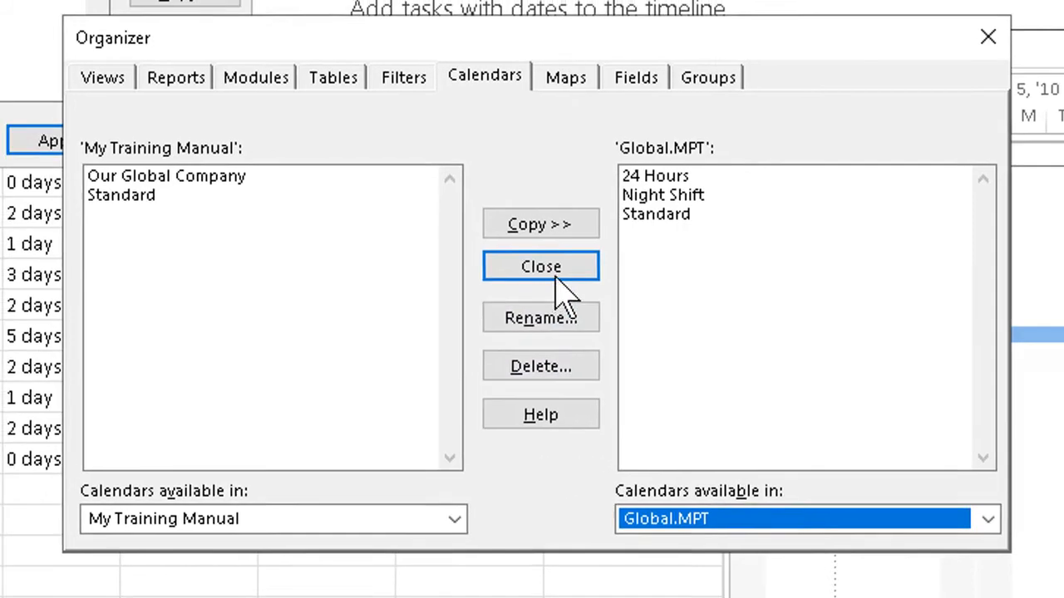
Step: Close the Organizer and More Views, returning to the My New Workspace Gantt chart
left_click(540, 266)
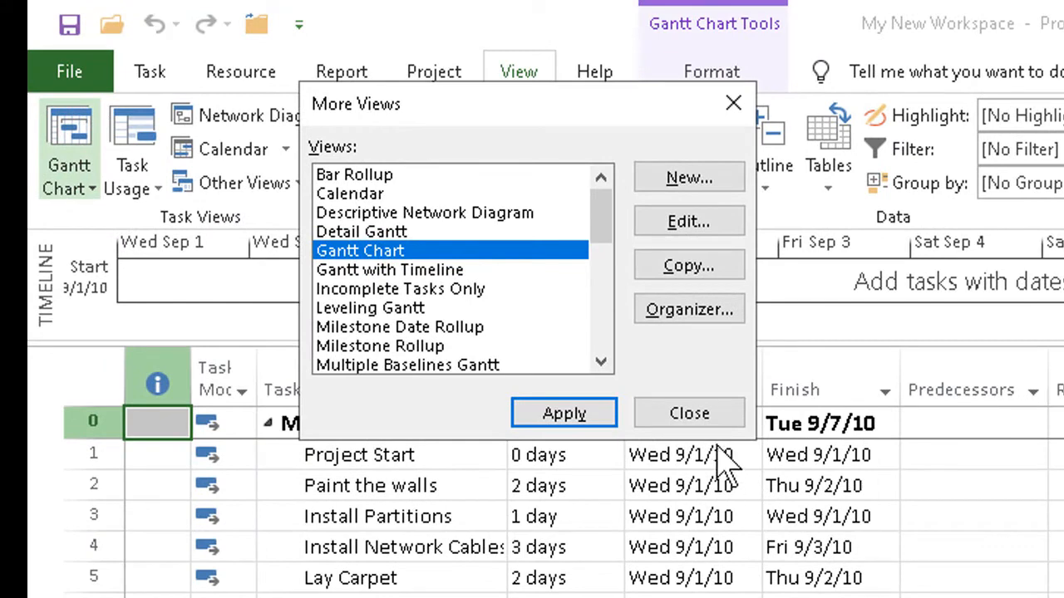
mouse_move(688, 412)
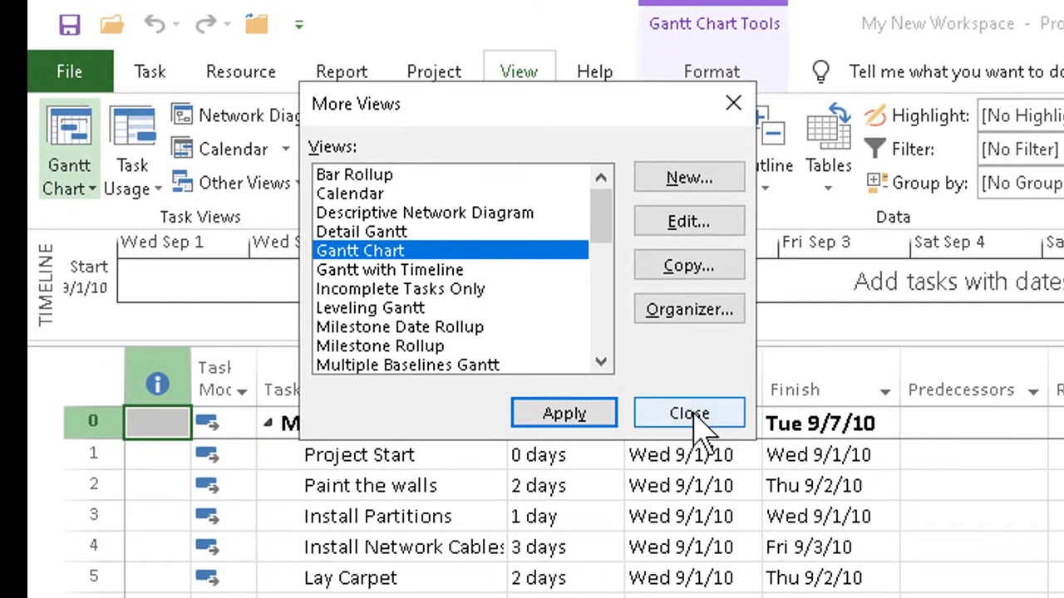
left_click(688, 412)
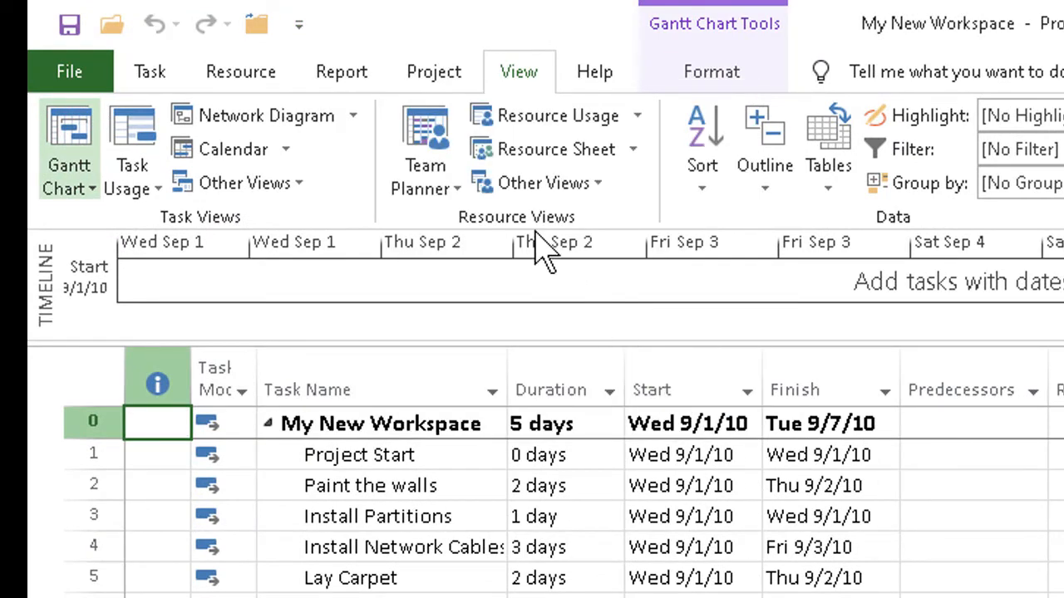
left_click(432, 72)
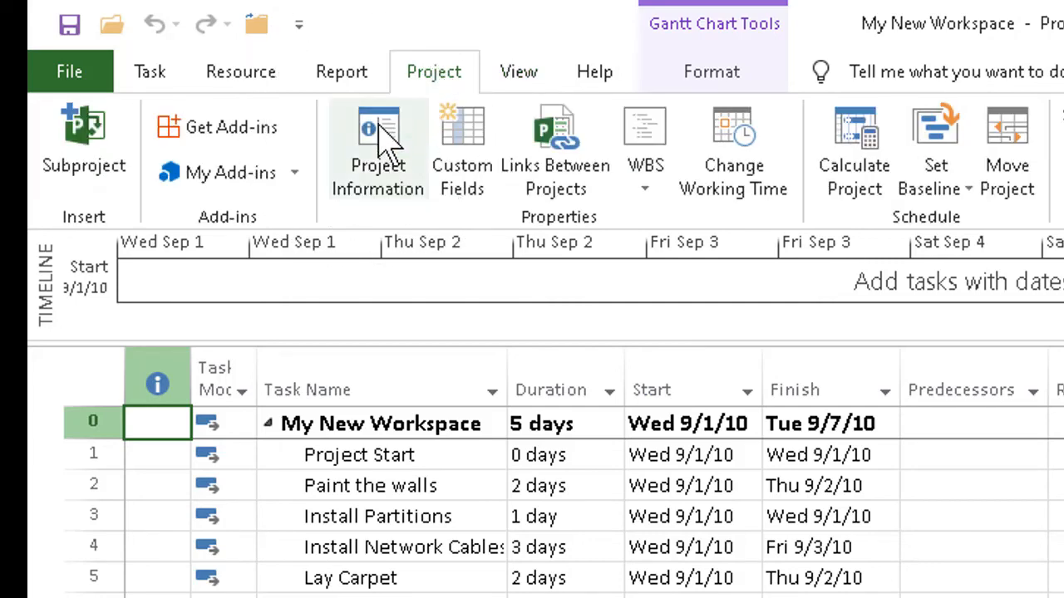
Step: Set Our Global Company as My New Workspace's project calendar in Project Information
left_click(377, 146)
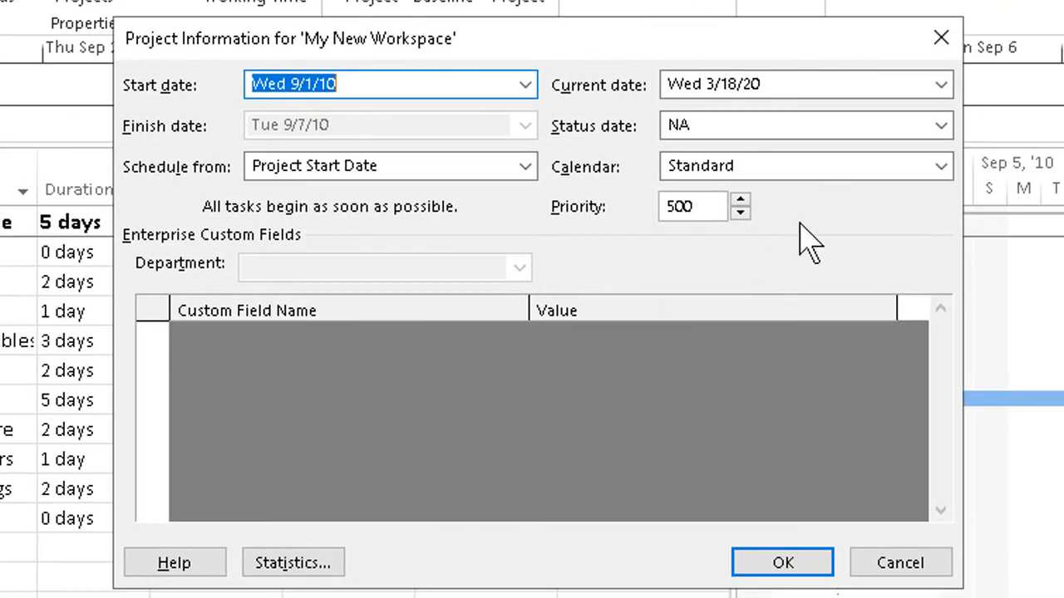
left_click(941, 167)
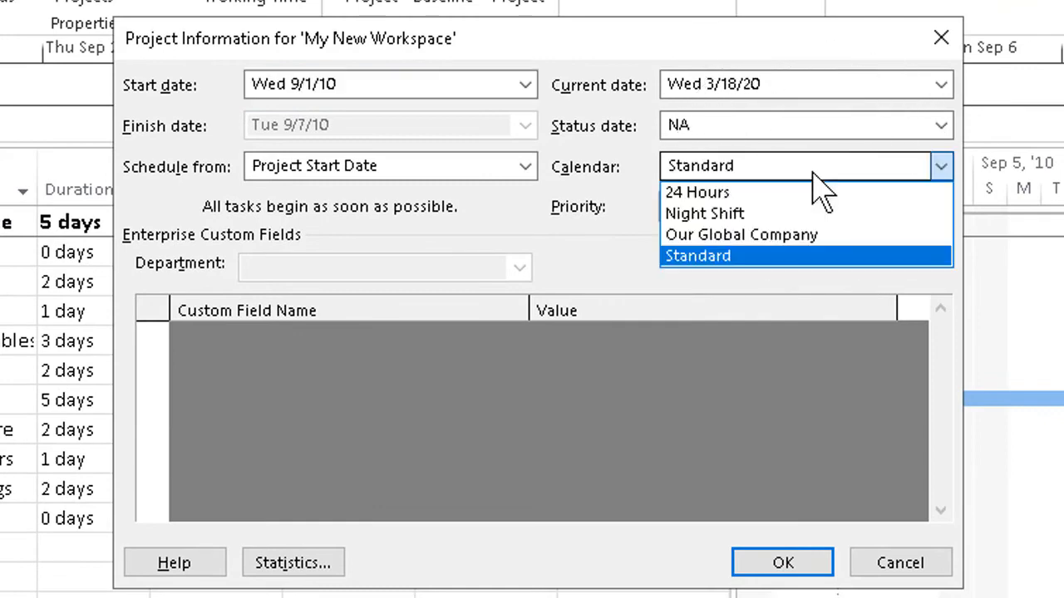
left_click(741, 235)
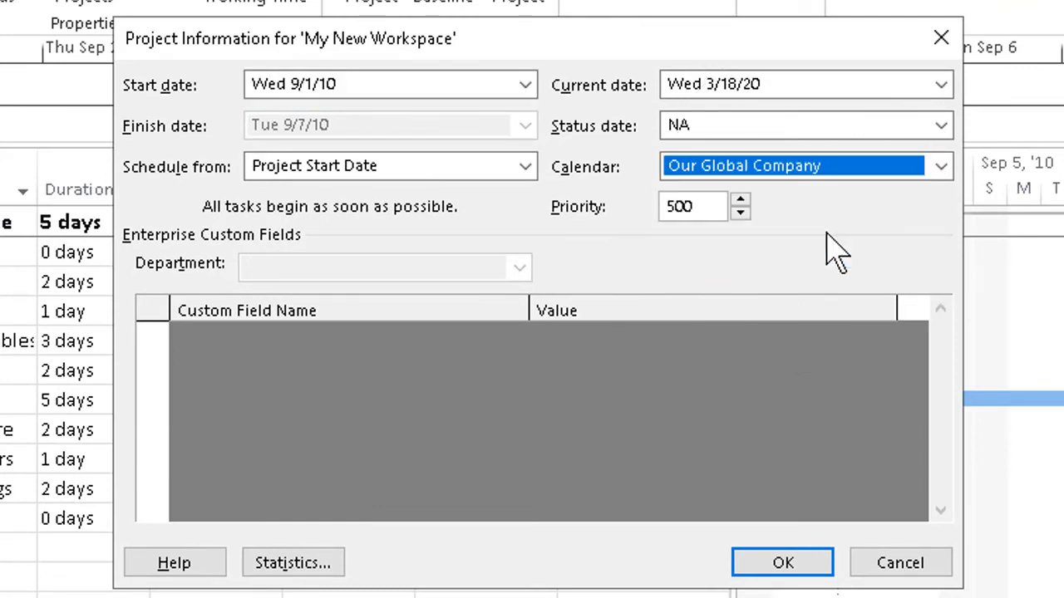
left_click(781, 562)
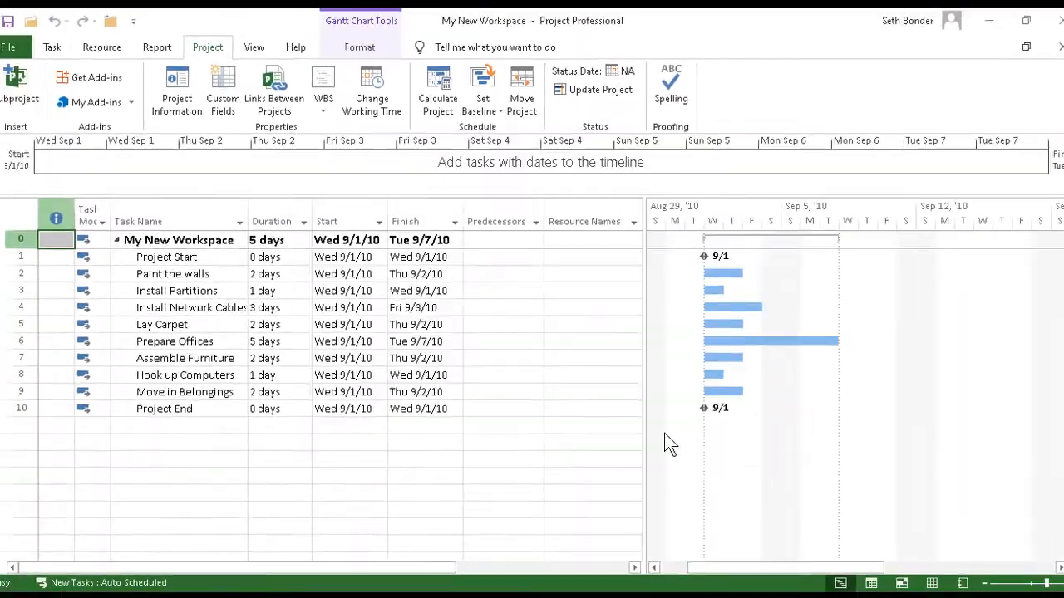